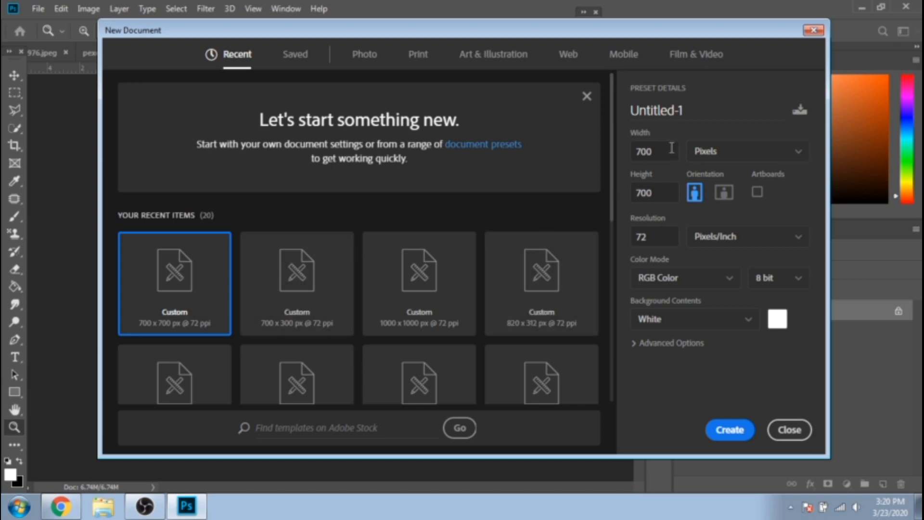
Step: Create a new blank white document 820 by 312 pixels
left_click(653, 151)
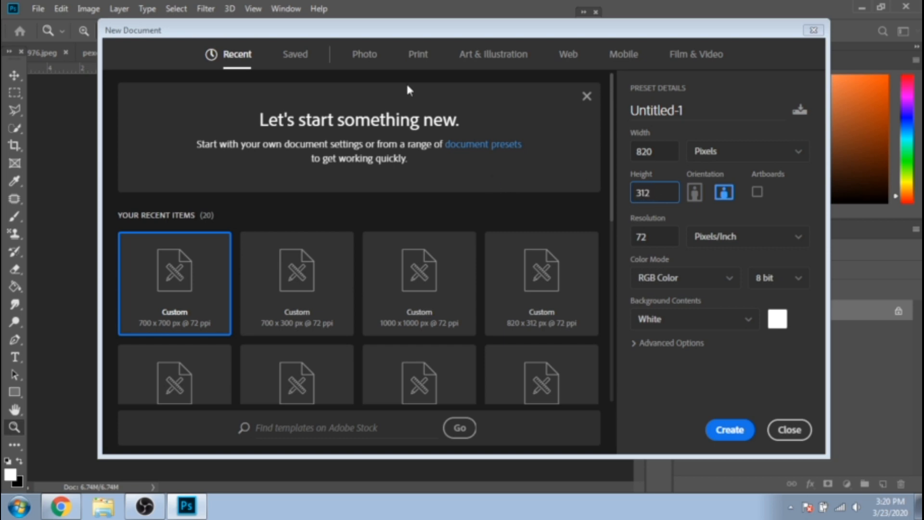
mouse_move(730, 429)
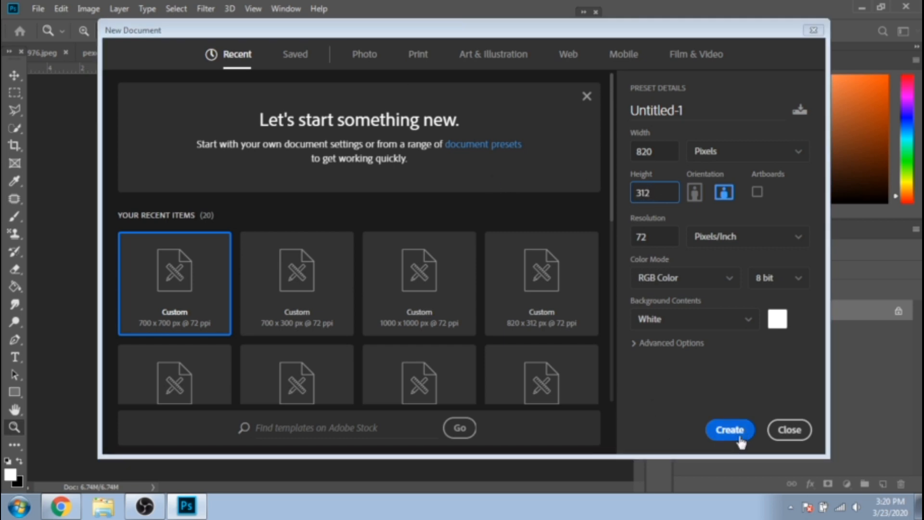
left_click(730, 429)
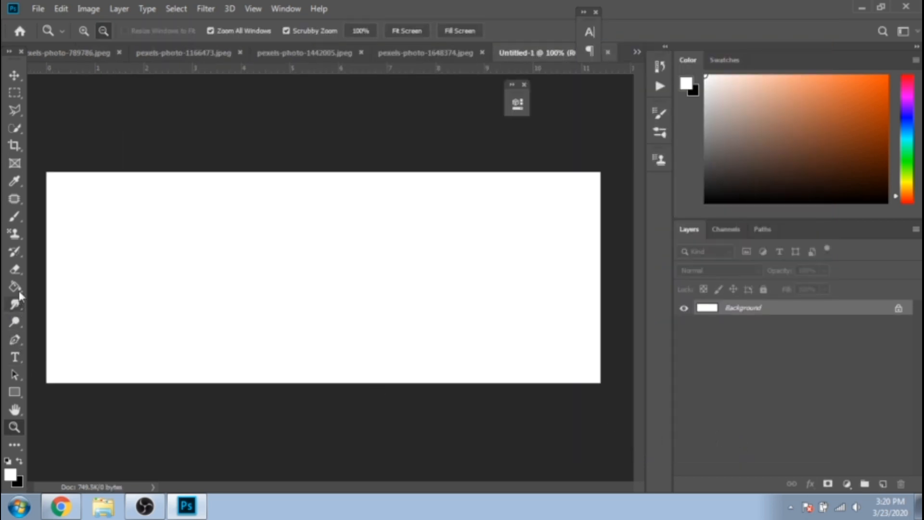
Step: Fill the canvas black and set the Line tool to draw white 4 px lines
left_click(13, 287)
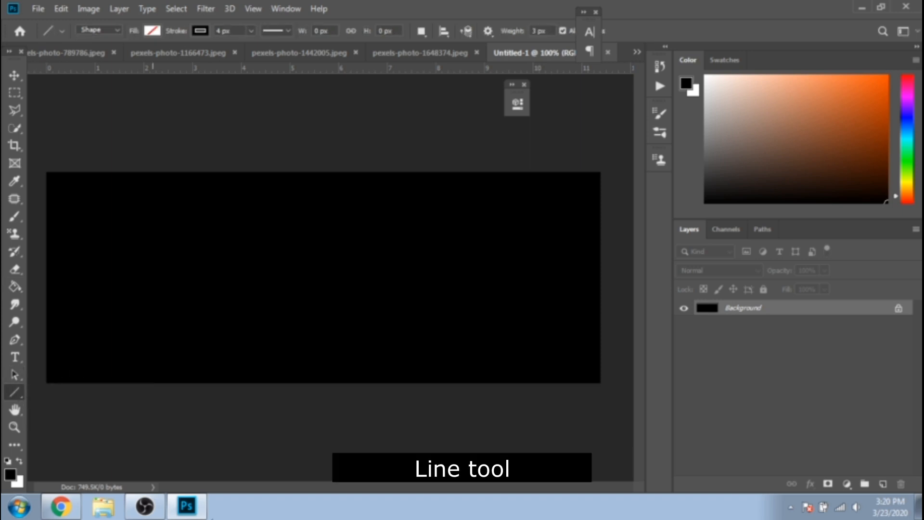
left_click(152, 30)
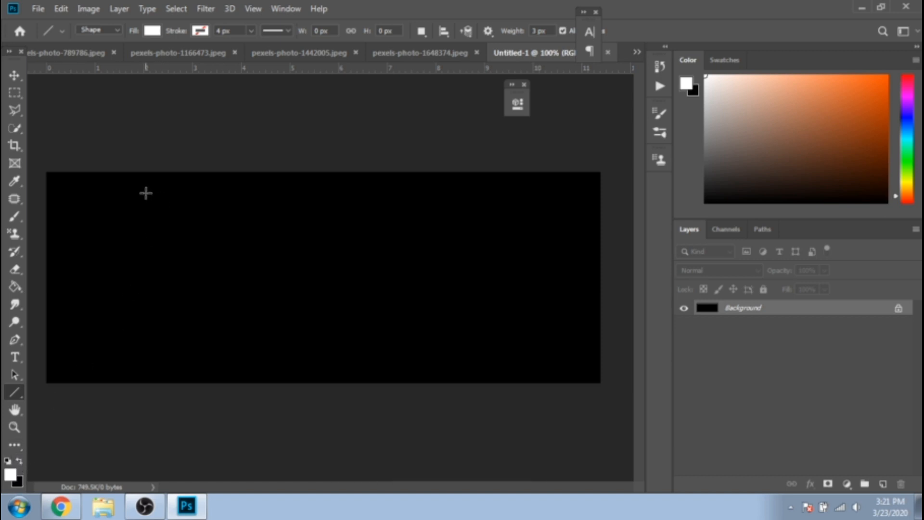
Step: Draw five white lines dividing the canvas into angled panels
left_click_drag(137, 161, 215, 395)
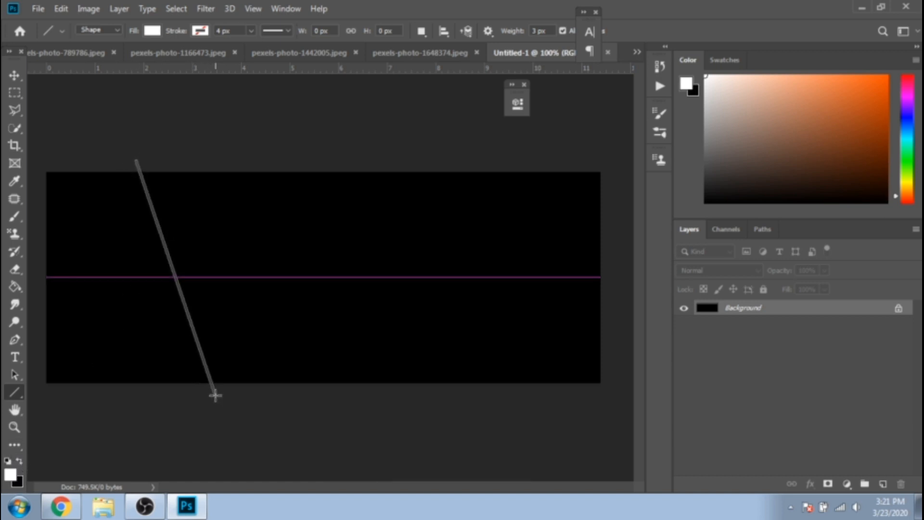
left_click_drag(179, 287, 318, 169)
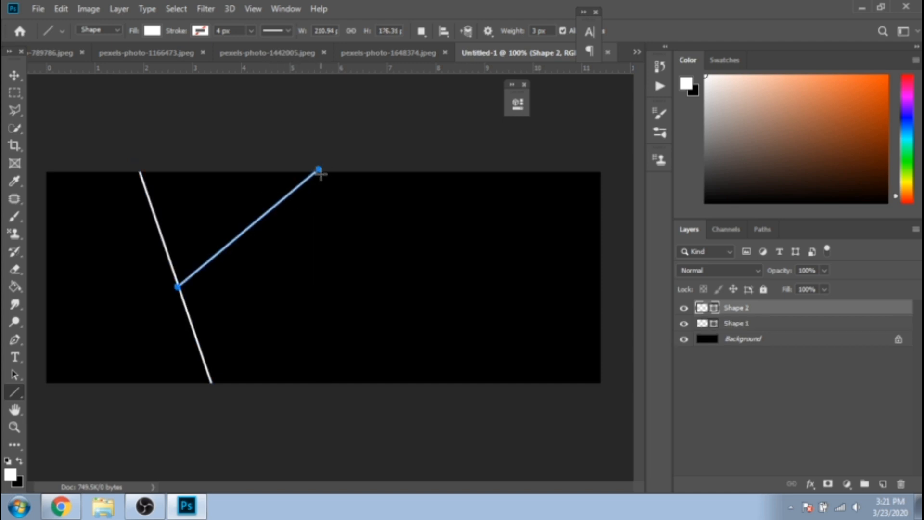
left_click_drag(319, 171, 405, 390)
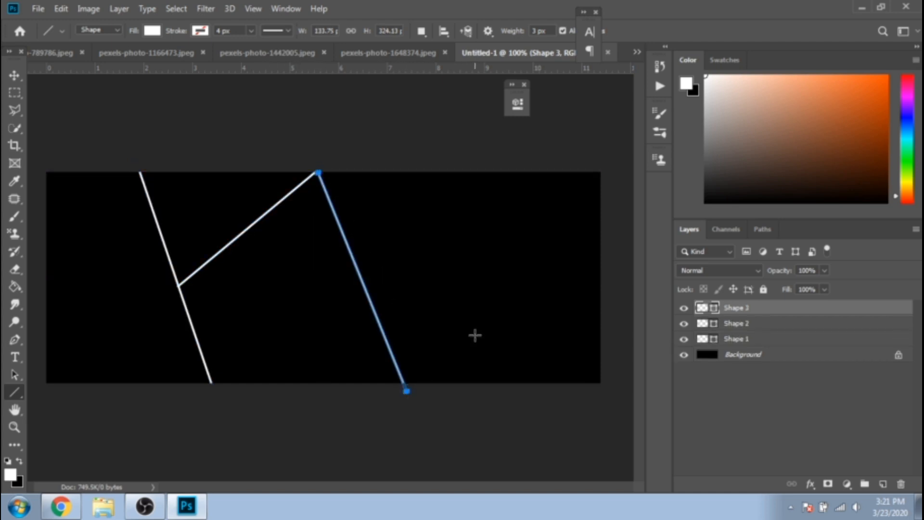
left_click_drag(453, 159, 560, 383)
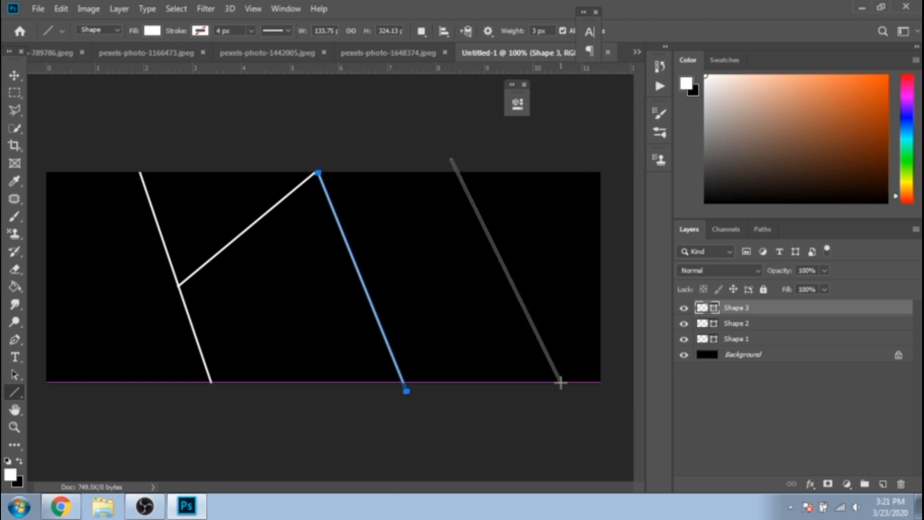
left_click_drag(451, 159, 566, 392)
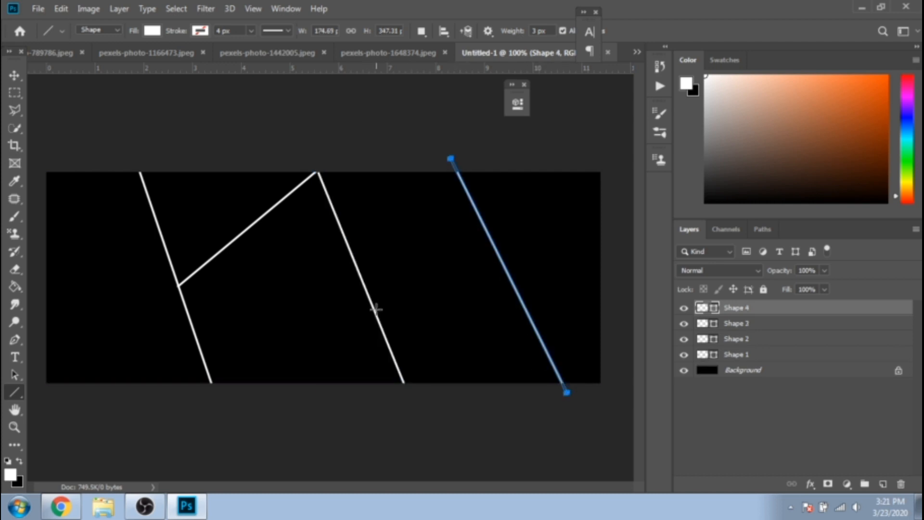
left_click_drag(363, 285, 527, 306)
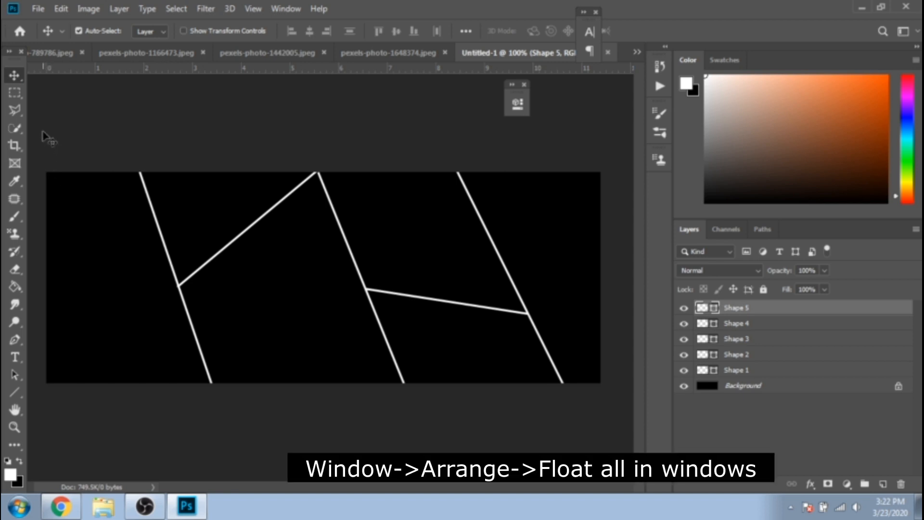
Step: Float all documents in separate windows and resize the smiling baby photo via Image Size
left_click(285, 7)
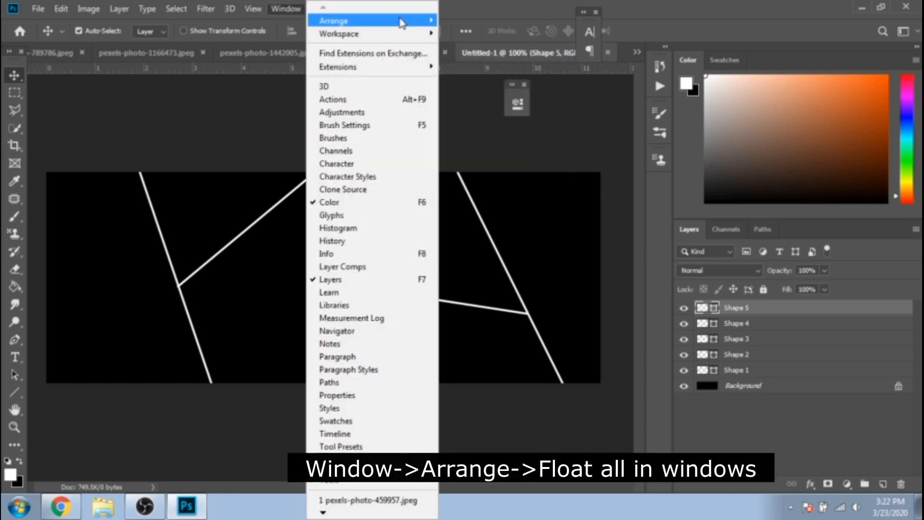
left_click(333, 20)
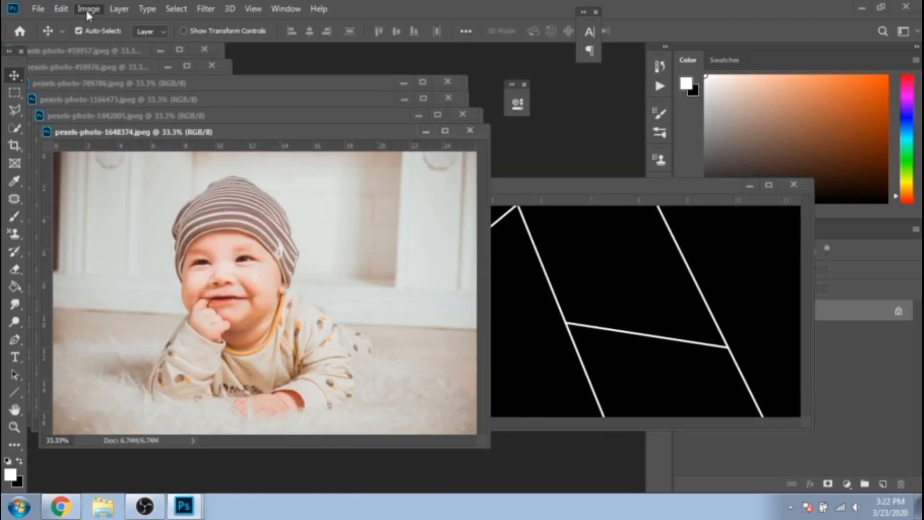
left_click(89, 9)
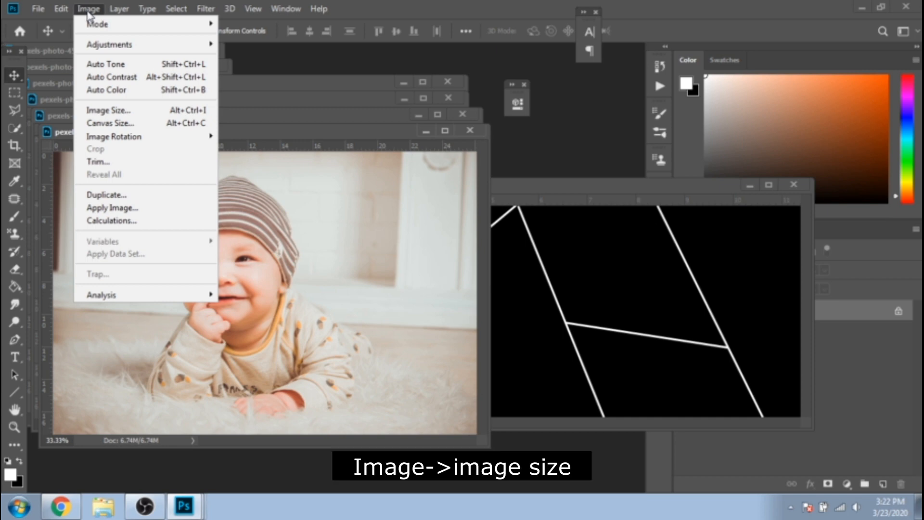
left_click(110, 110)
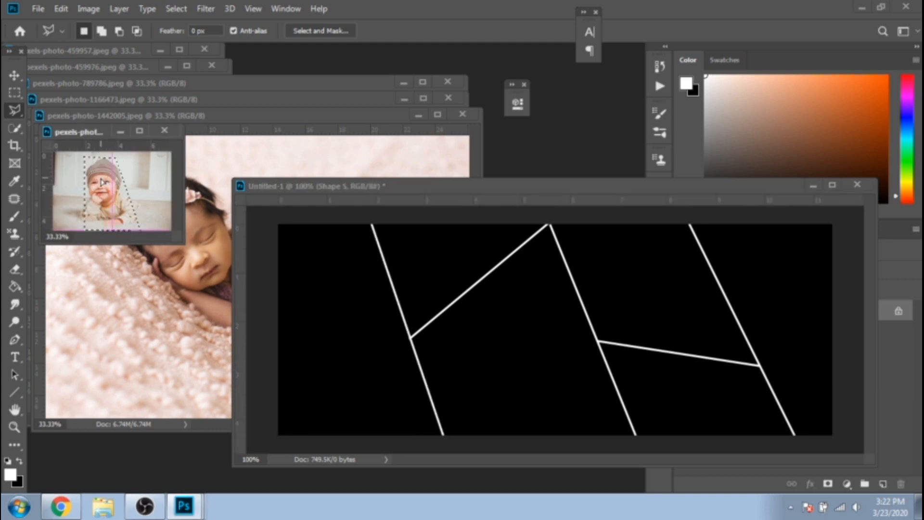
Step: Paste the smiling baby into the cover and move it into the leftmost panel
left_click(14, 62)
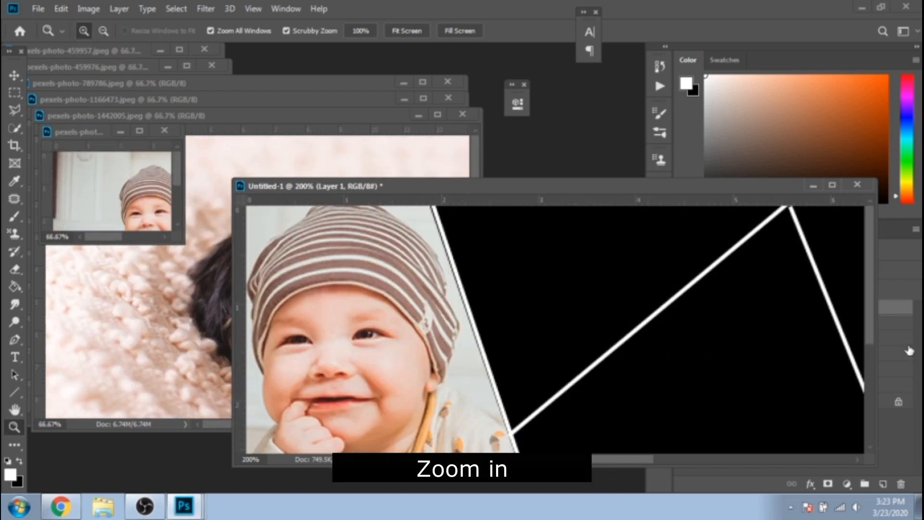
left_click(15, 77)
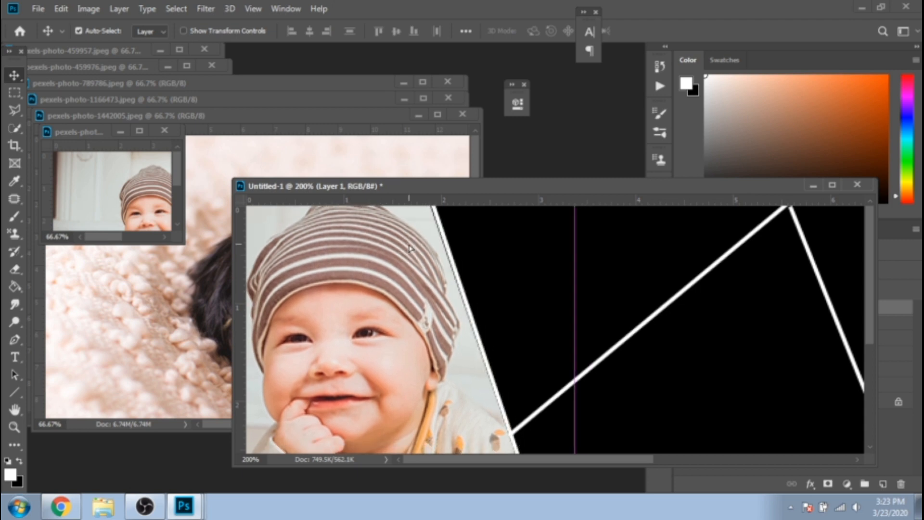
scroll("down", 3)
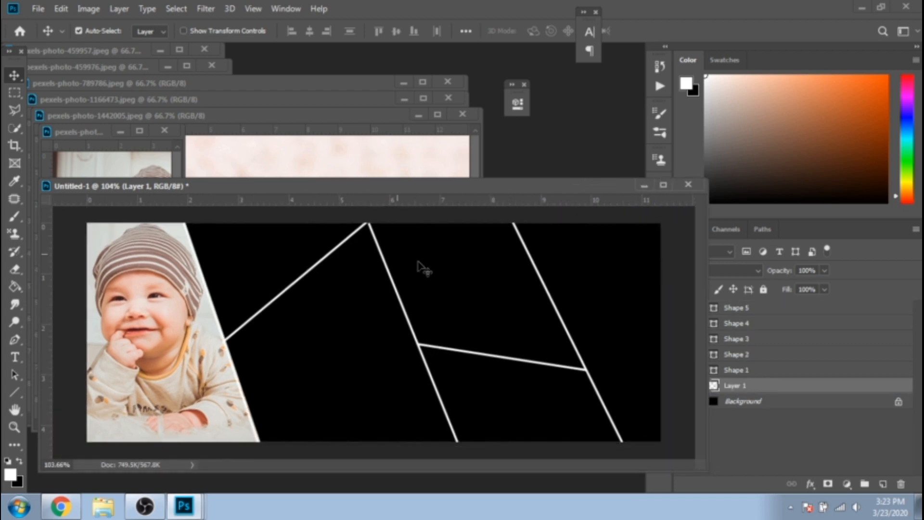
Step: Paste the sleeping baby photo into the second, top slanted panel
left_click(116, 116)
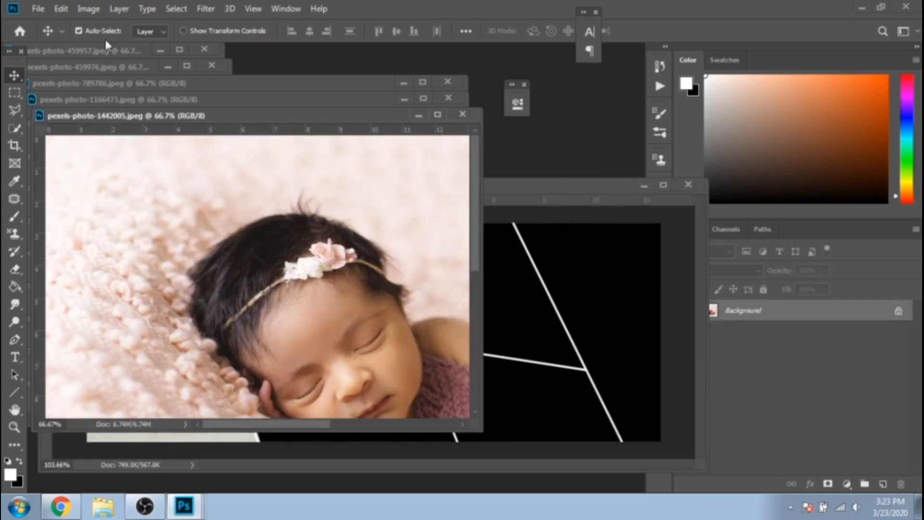
left_click(102, 9)
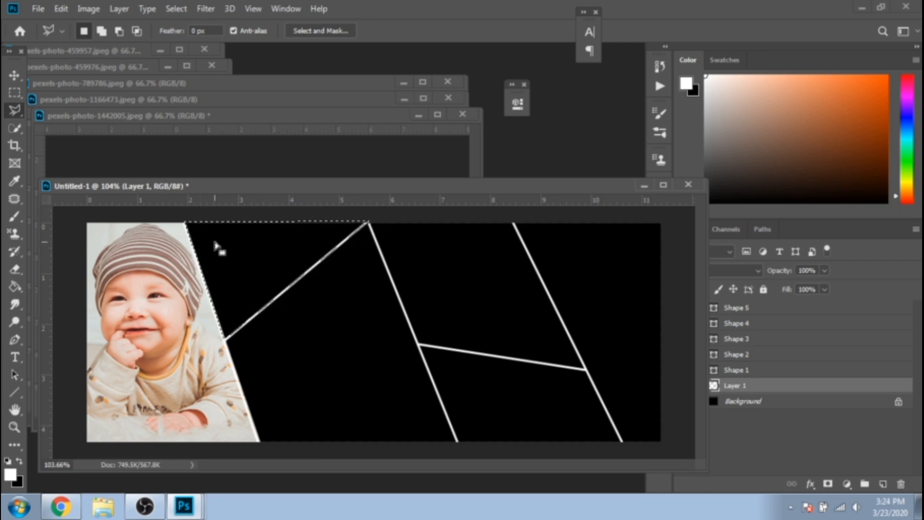
left_click(97, 115)
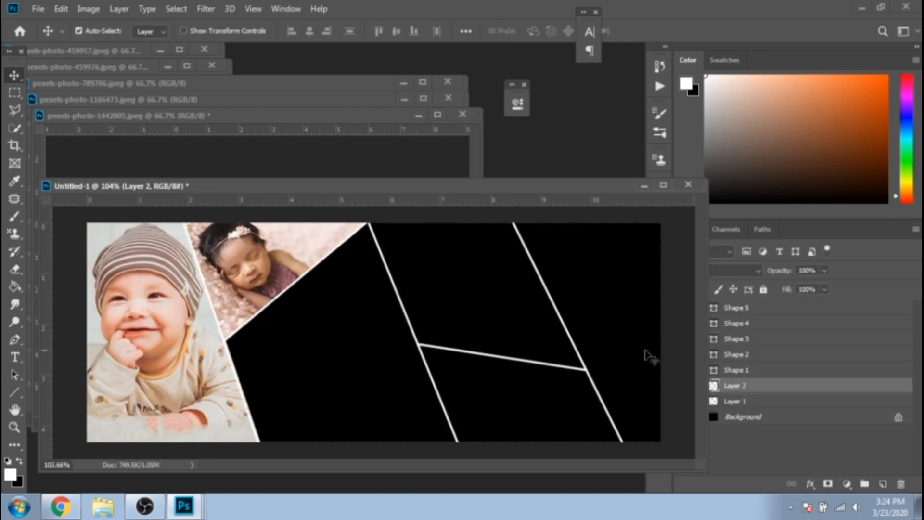
Step: Resize and bring up the toddler-with-teddy-bear photo for the central panel
left_click(89, 8)
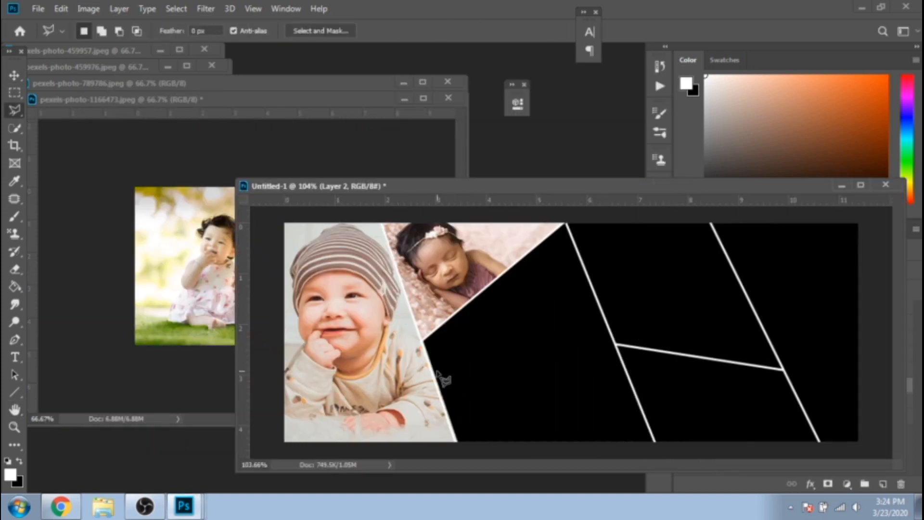
mouse_move(462, 462)
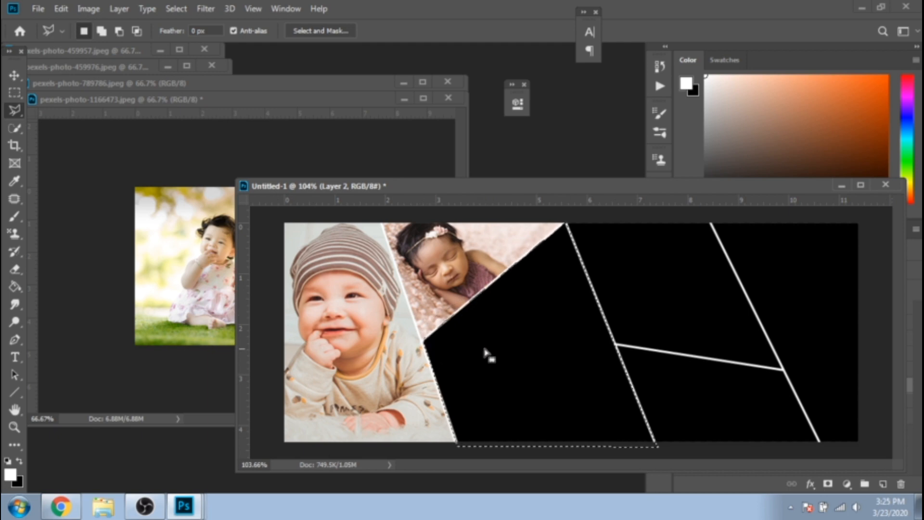
left_click(111, 99)
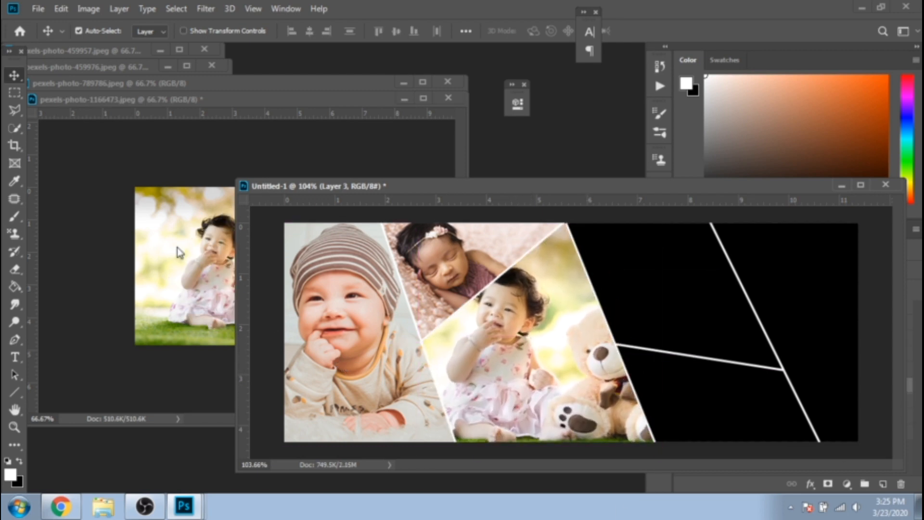
Step: Resize the remaining photos to 350 and paste each into its lassoed empty panel
left_click(86, 83)
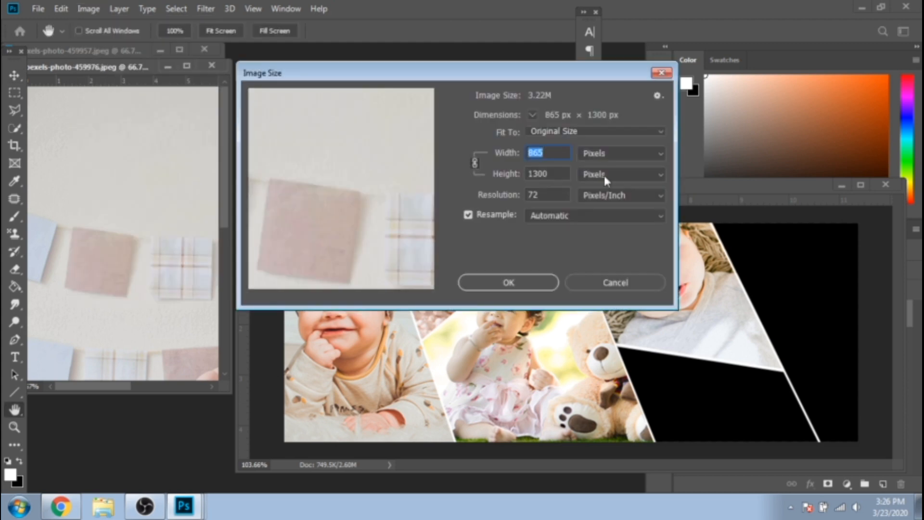
type("350")
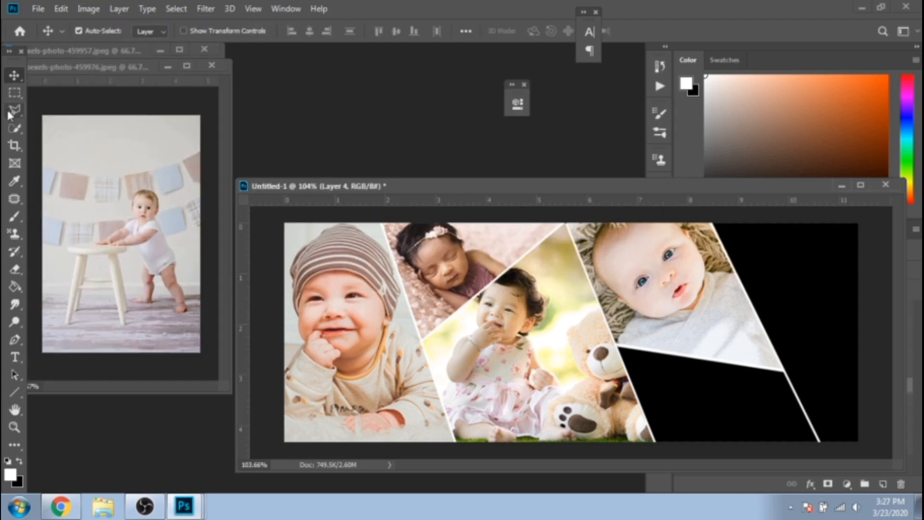
left_click(13, 109)
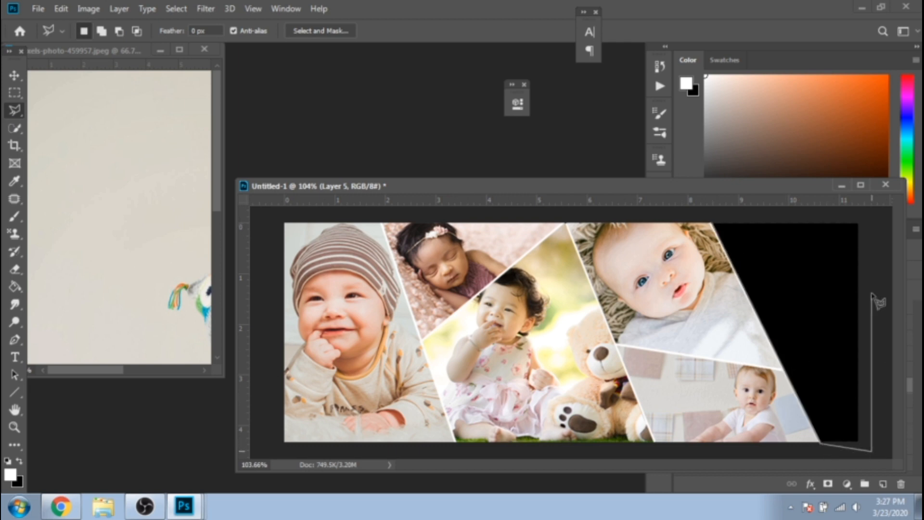
left_click(88, 9)
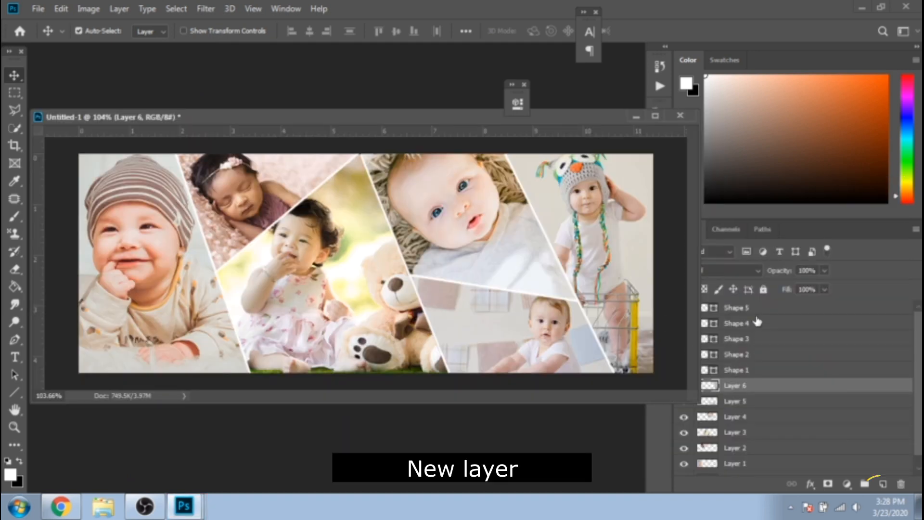
Step: Add a new layer and a 2-column, 2-row guide layout marking the canvas centre
left_click(888, 483)
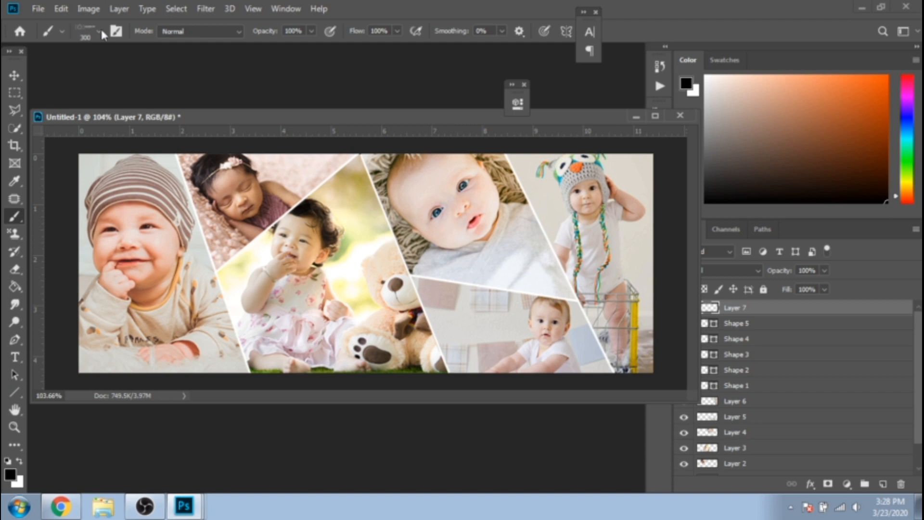
left_click(99, 31)
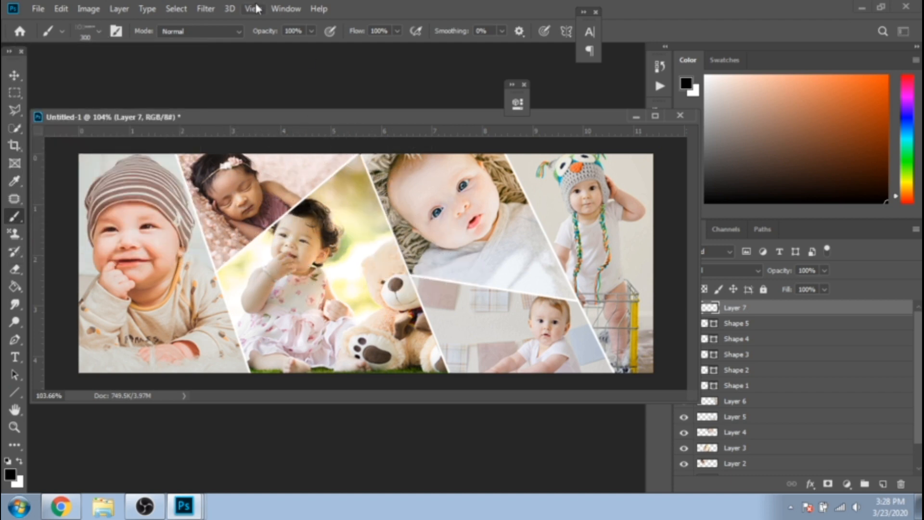
left_click(252, 8)
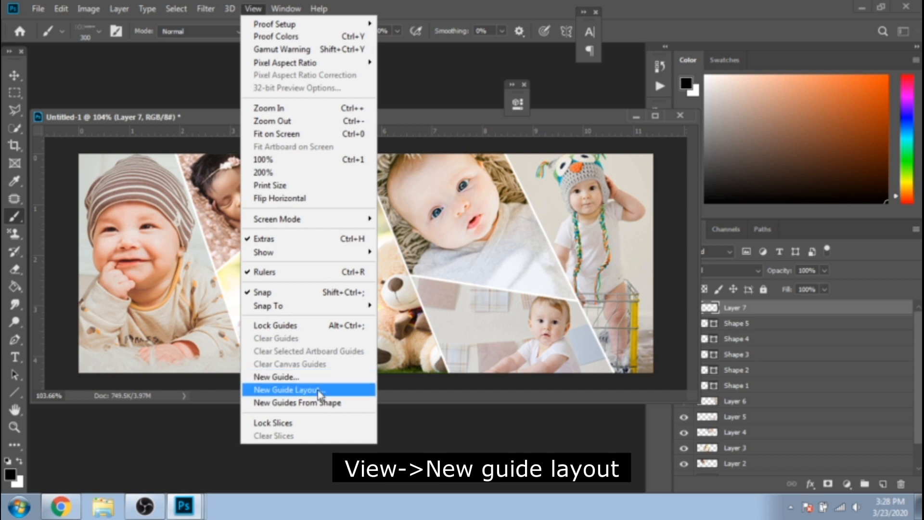
left_click(299, 389)
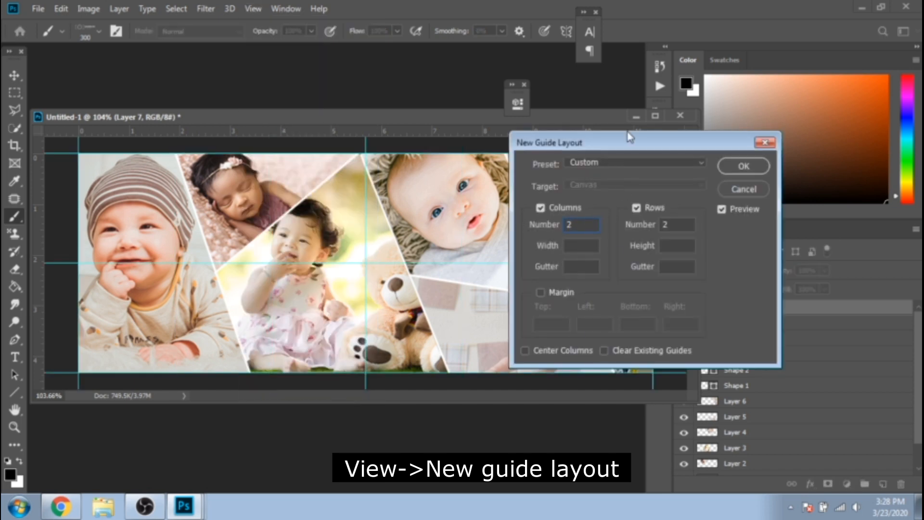
left_click(743, 165)
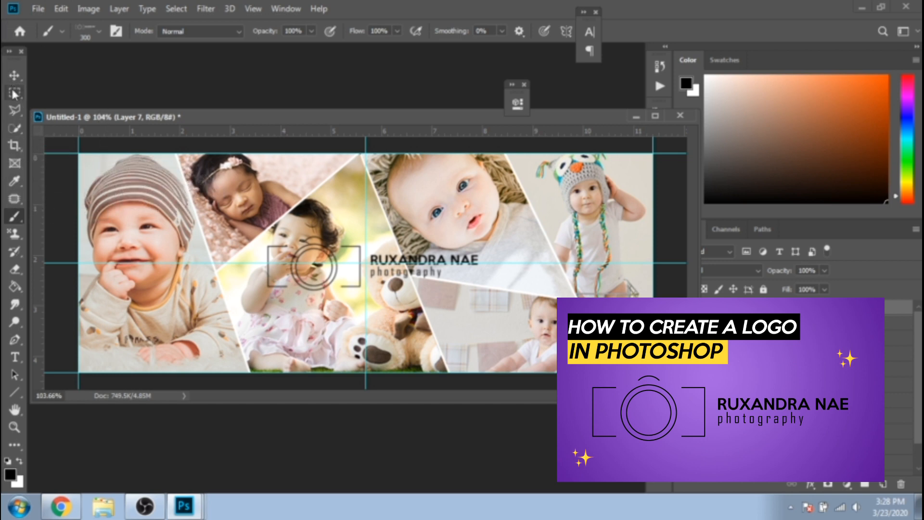
Step: Fill a rectangular selection behind the logo with white and clear the guides
left_click(15, 92)
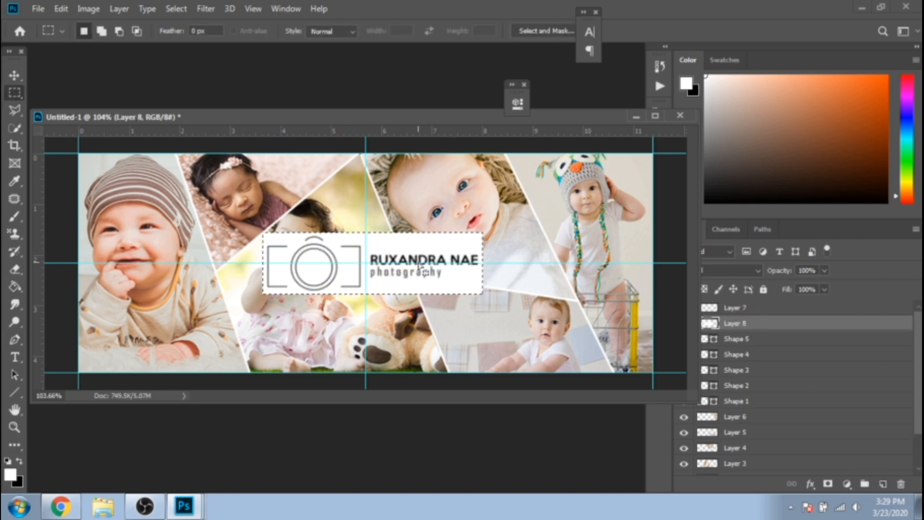
left_click(252, 9)
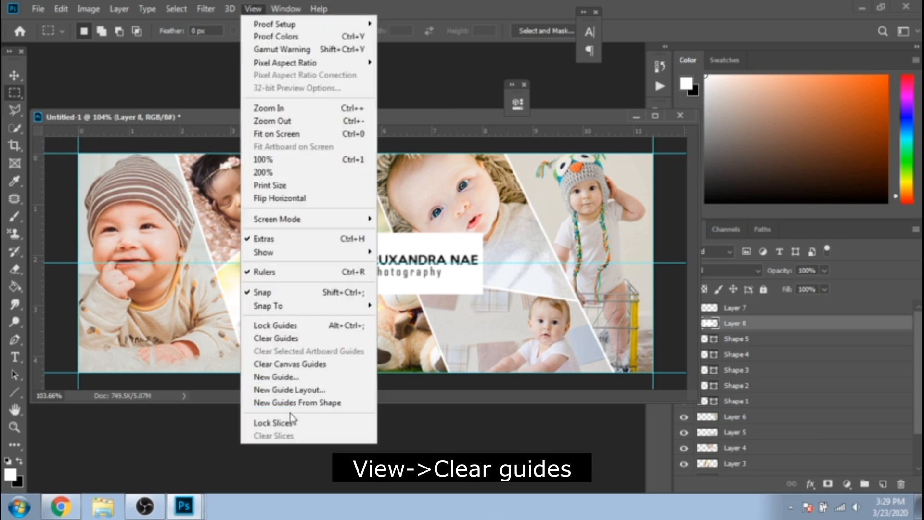
left_click(275, 338)
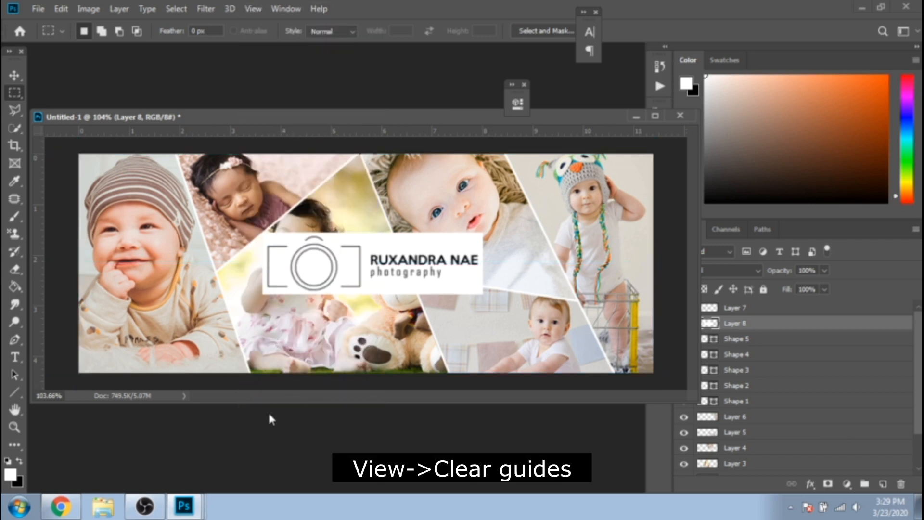
left_click(735, 339)
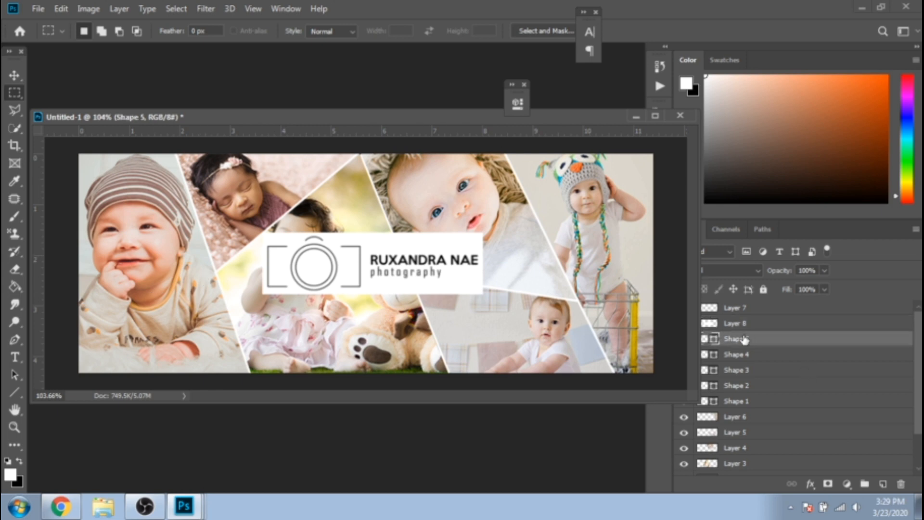
Step: Add a Selective Color adjustment layer and tweak the black amount in the Reds
left_click(146, 9)
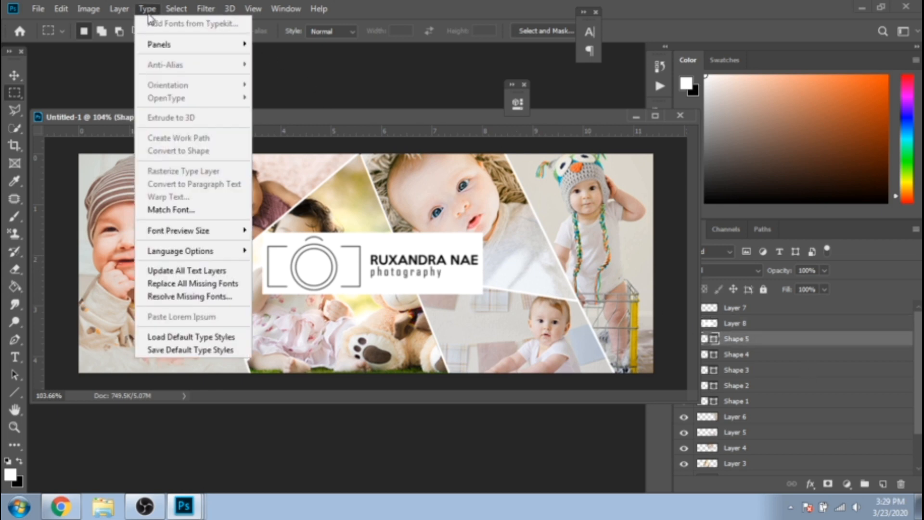
left_click(119, 9)
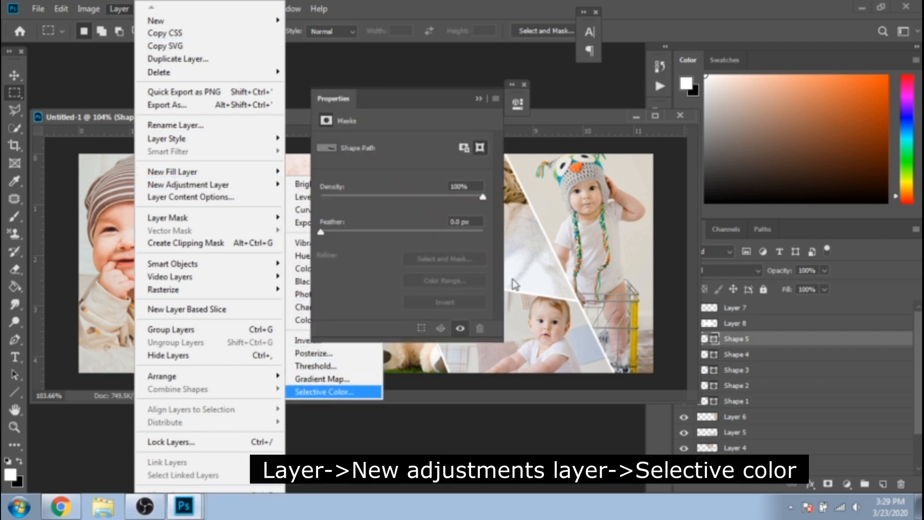
left_click(326, 392)
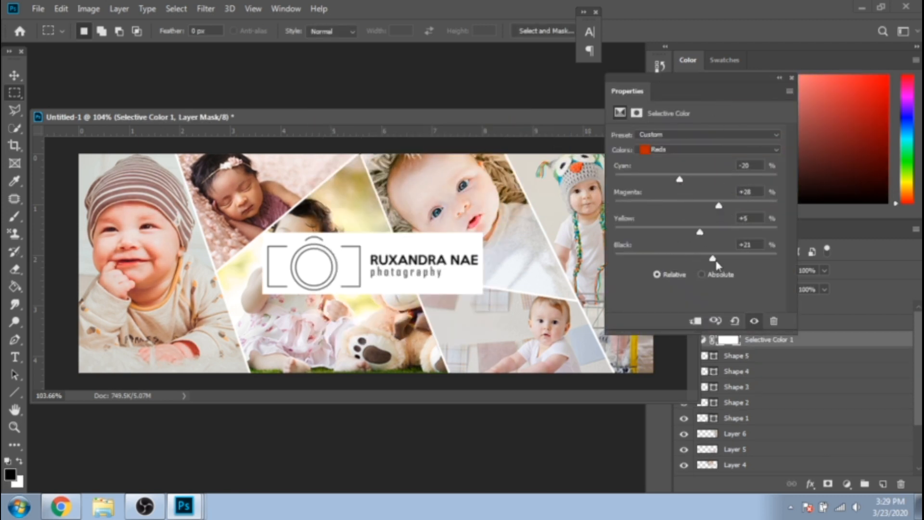
left_click(706, 149)
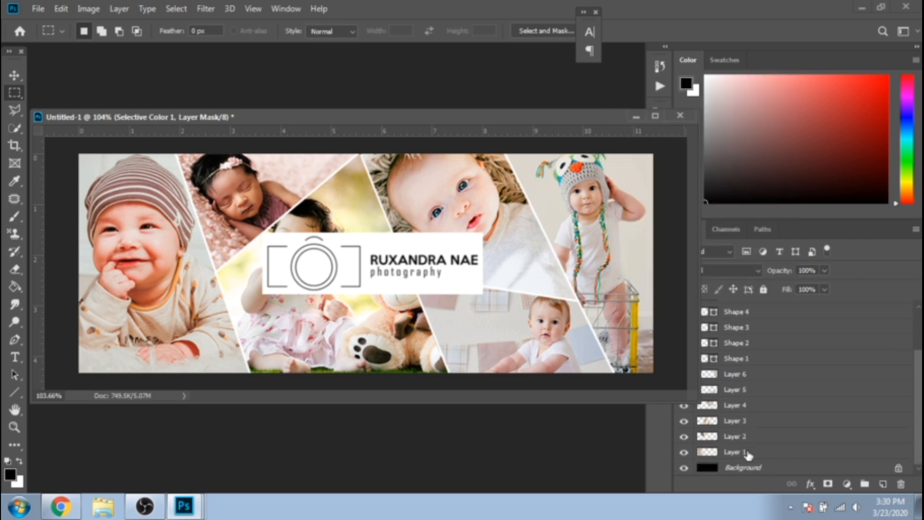
Step: Select all layers down to Layer 1 and flatten the image
left_click(742, 468)
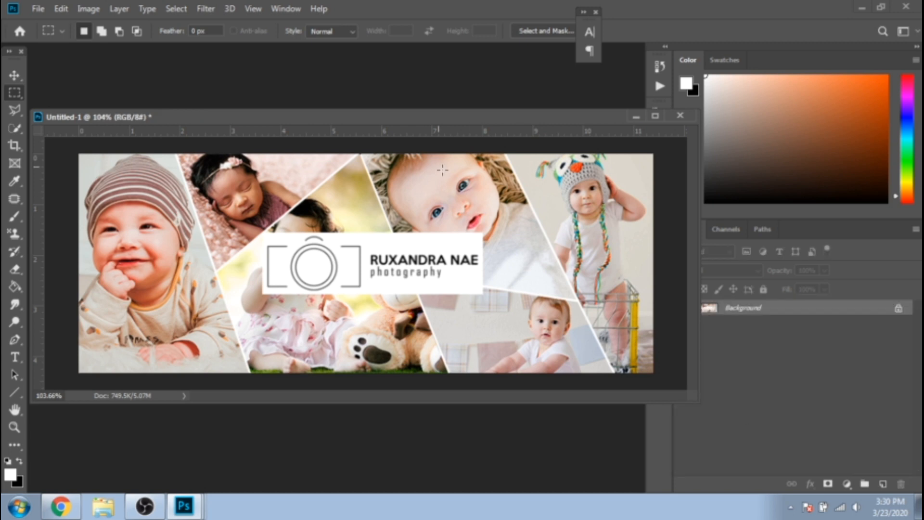
left_click(205, 8)
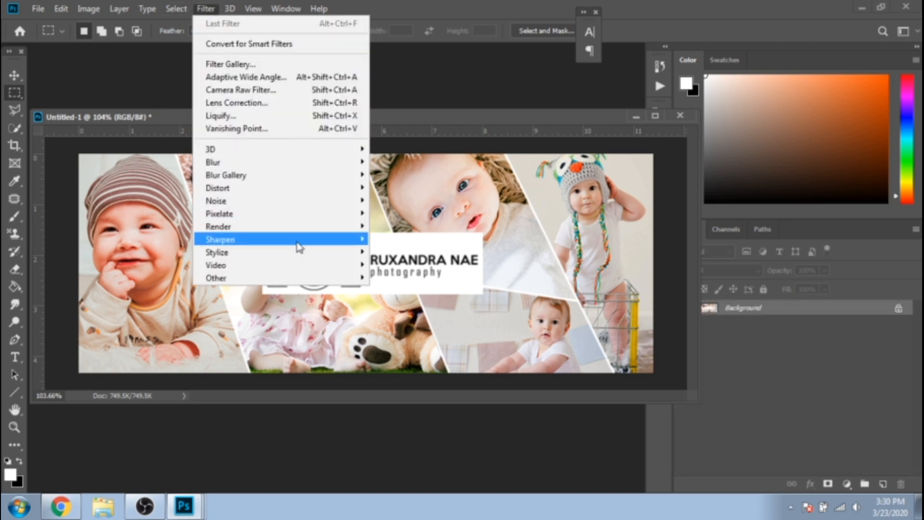